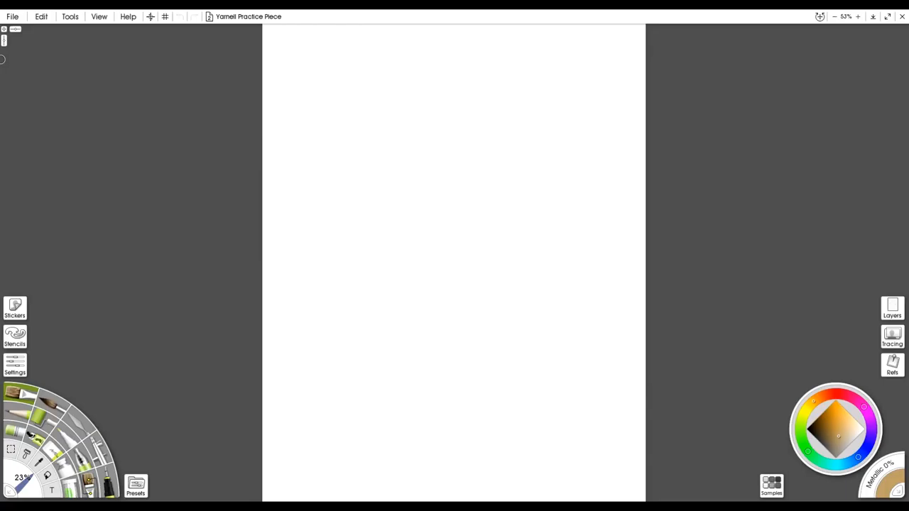
Step: Paint one thin, dark, gently curved downward stroke just left of the canvas centre
drag(406, 250, 397, 376)
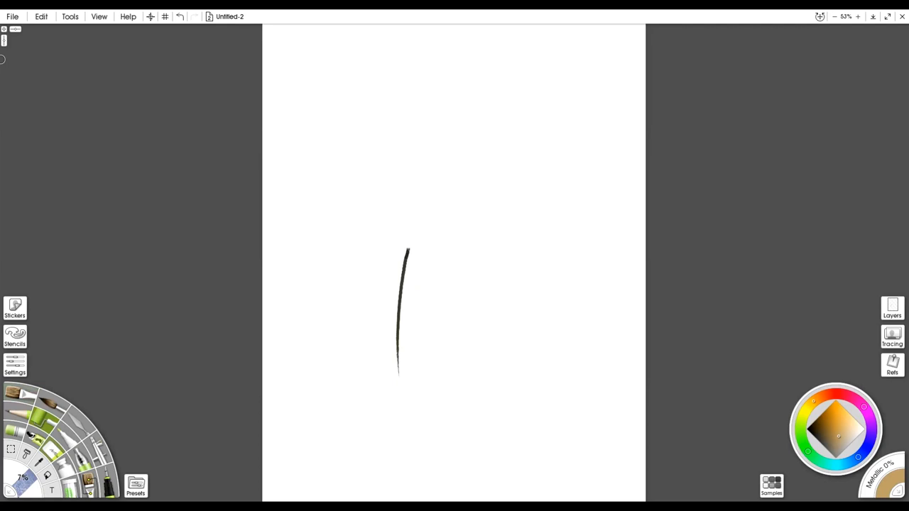